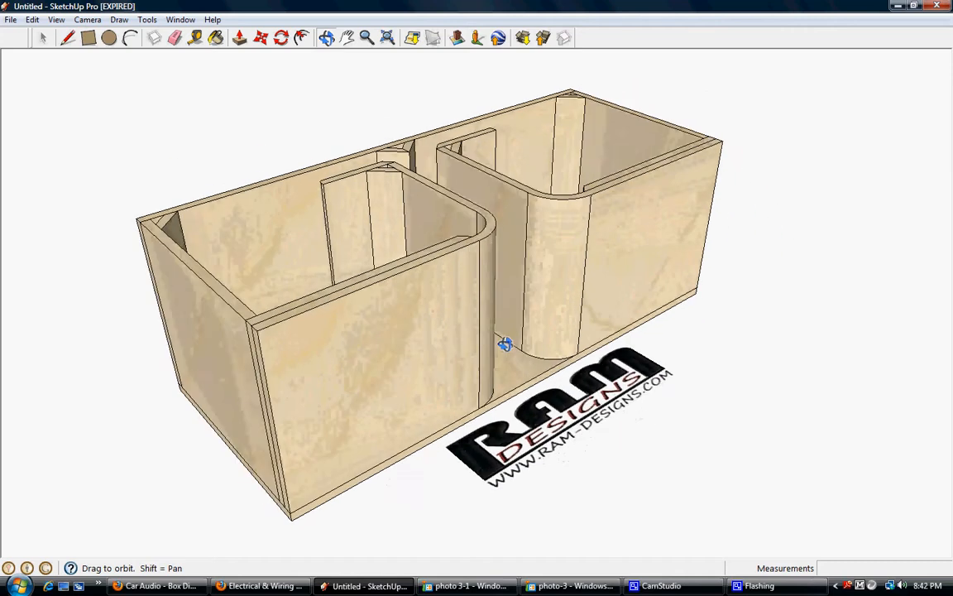
Orbit around the box's chambers to its outer face and pick the Line tool.
{"action": "left_click_drag", "start_coordinate": [505, 343], "coordinate": [547, 263]}
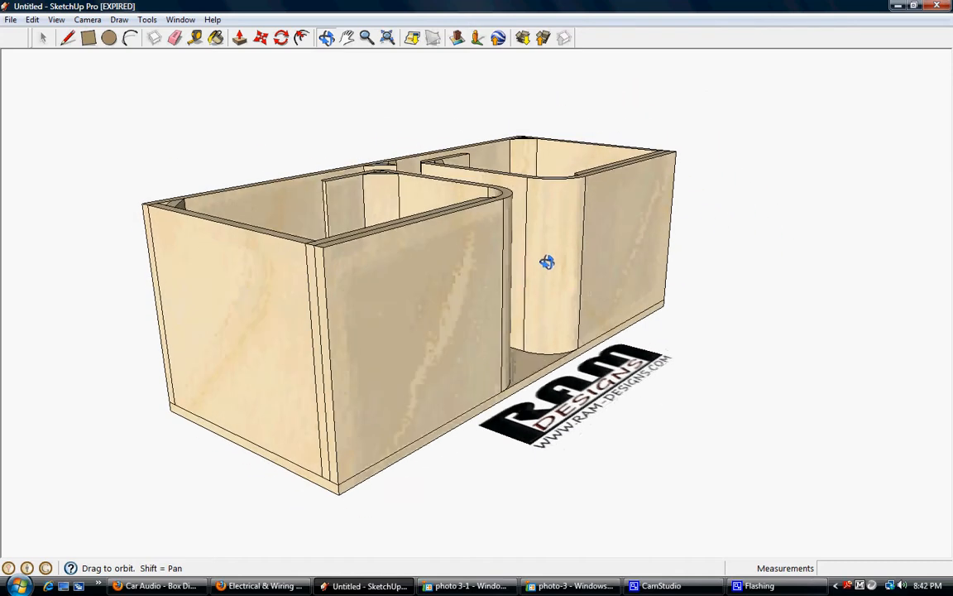
{"action": "left_click_drag", "start_coordinate": [546, 261], "coordinate": [72, 202]}
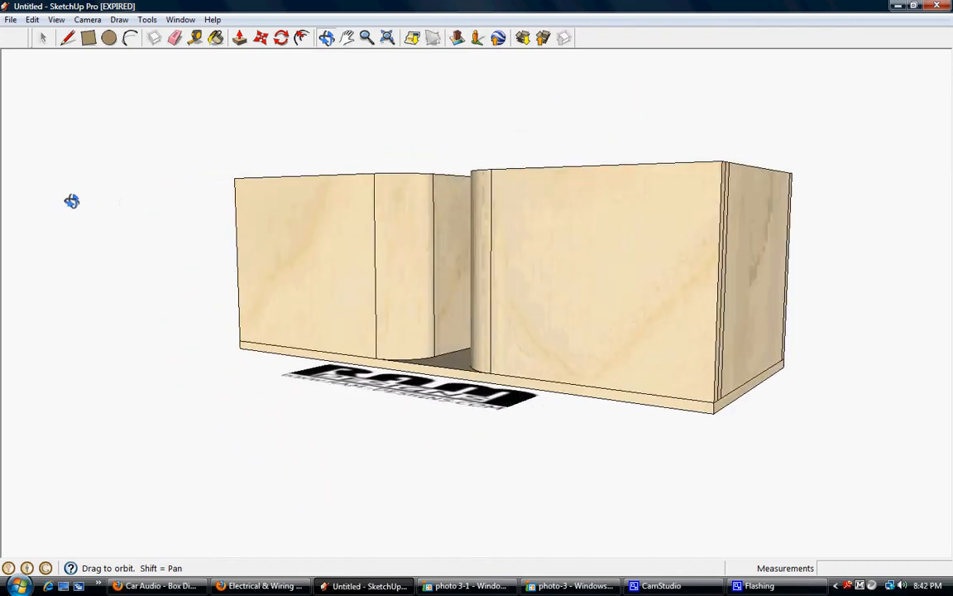
{"action": "left_click_drag", "start_coordinate": [73, 202], "coordinate": [417, 235]}
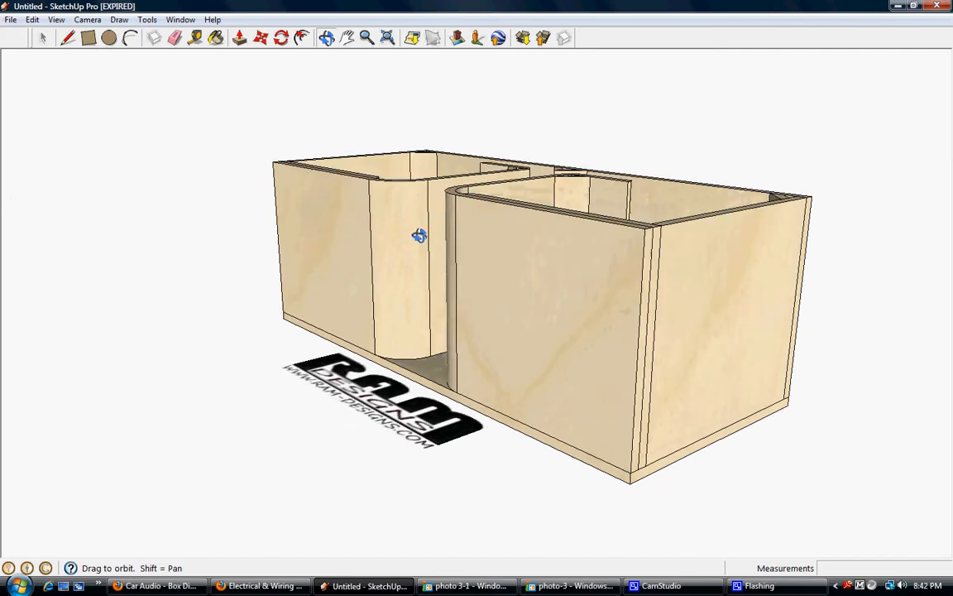
{"action": "left_click_drag", "start_coordinate": [420, 235], "coordinate": [668, 407]}
{"action": "type", "text": ".7"}
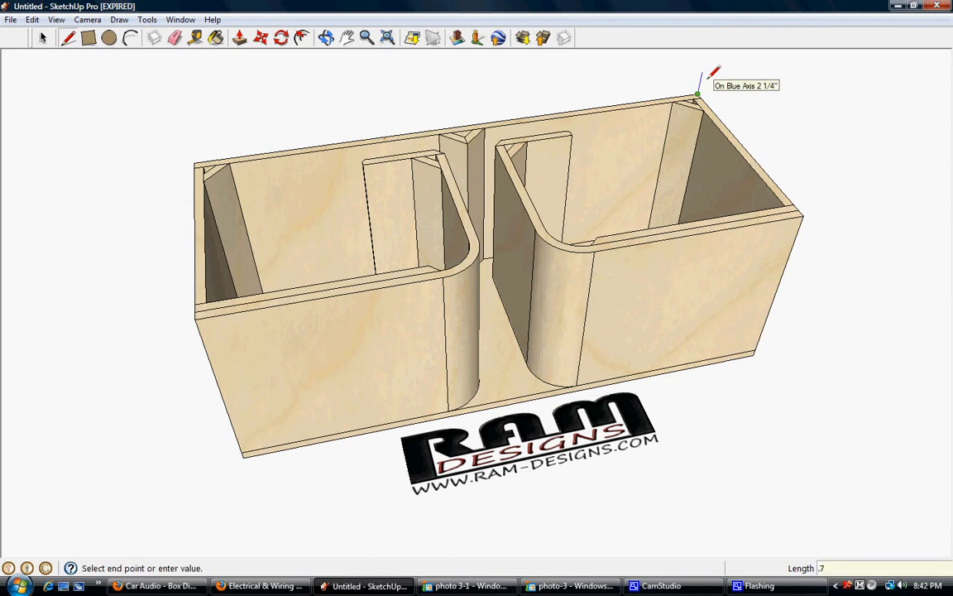
{"action": "mouse_move", "coordinate": [803, 216]}
{"action": "type", "text": "3/4\""}
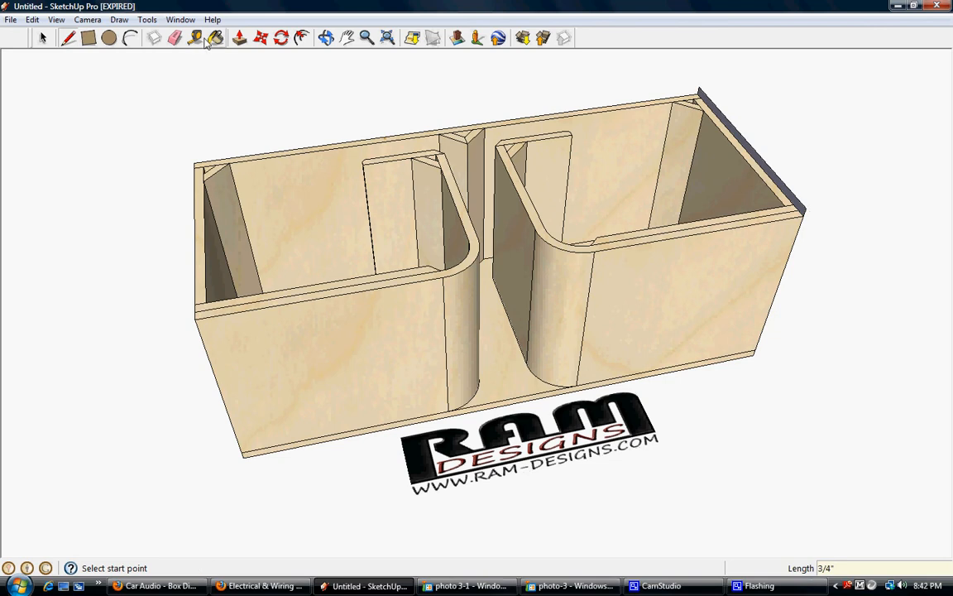
{"action": "left_click", "coordinate": [195, 38]}
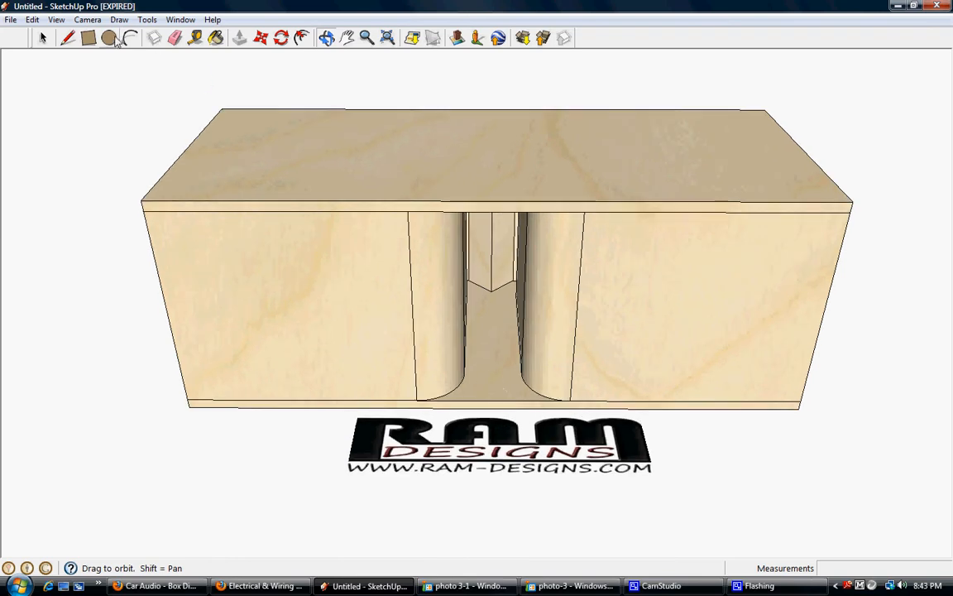
Place a 6 3/8-inch-radius speaker circle's centre on the left baffle and the second centre on the right.
{"action": "left_click", "coordinate": [109, 38]}
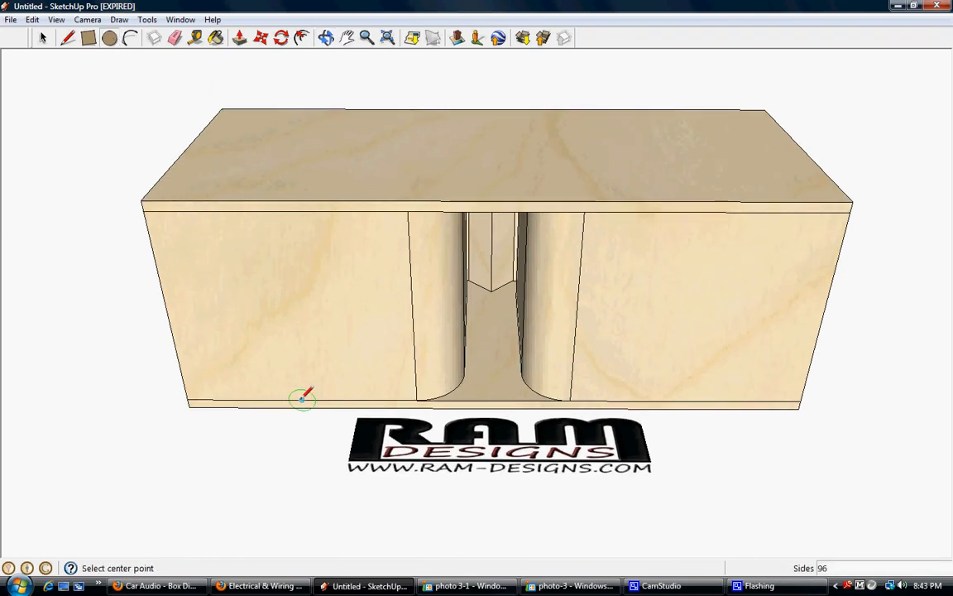
{"action": "mouse_move", "coordinate": [169, 311]}
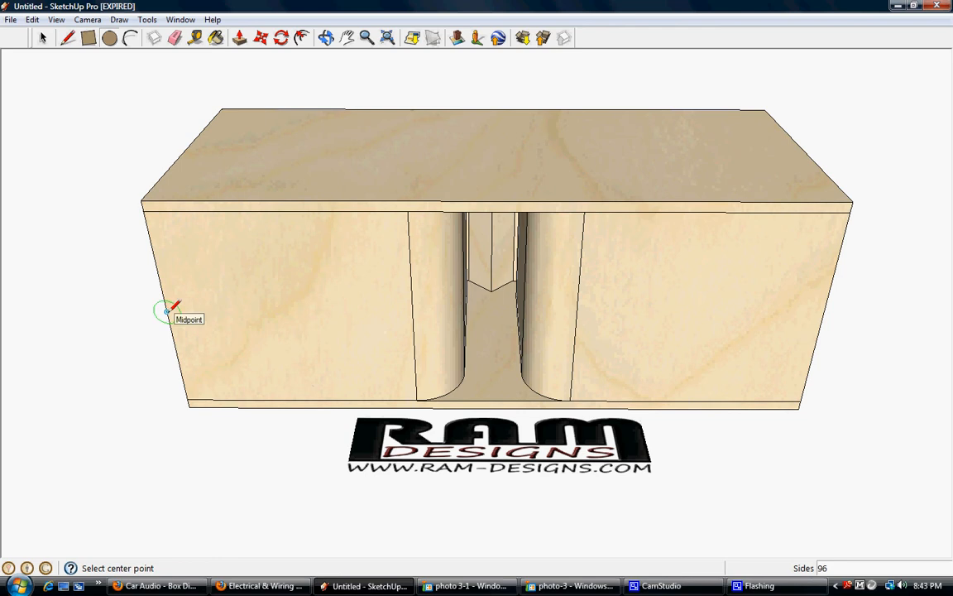
{"action": "left_click", "coordinate": [167, 313]}
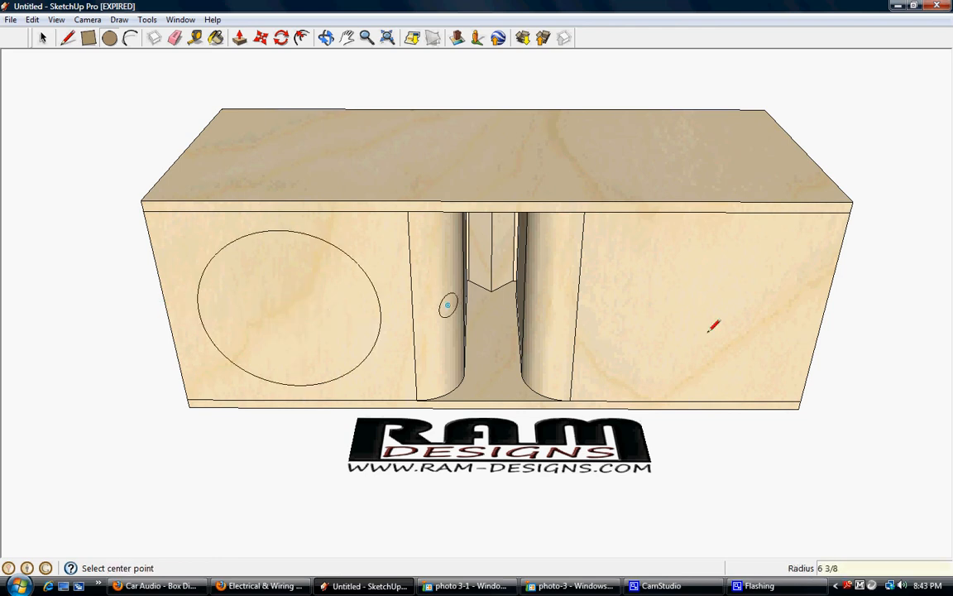
{"action": "mouse_move", "coordinate": [685, 402]}
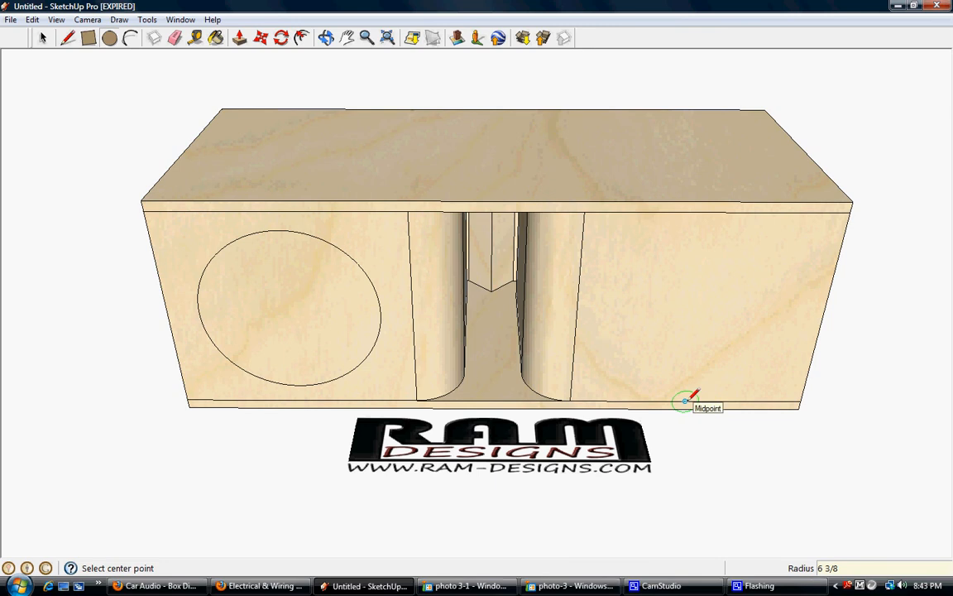
{"action": "left_click", "coordinate": [685, 402]}
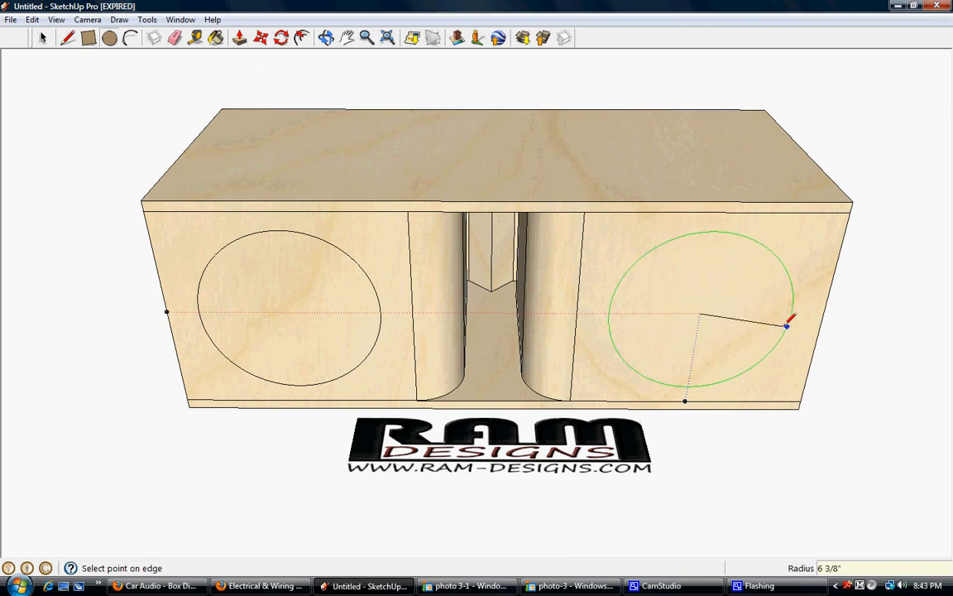
Complete the right speaker circle at the matching 6 3/8-inch radius.
{"action": "left_click", "coordinate": [290, 314]}
{"action": "type", "text": "5.5"}
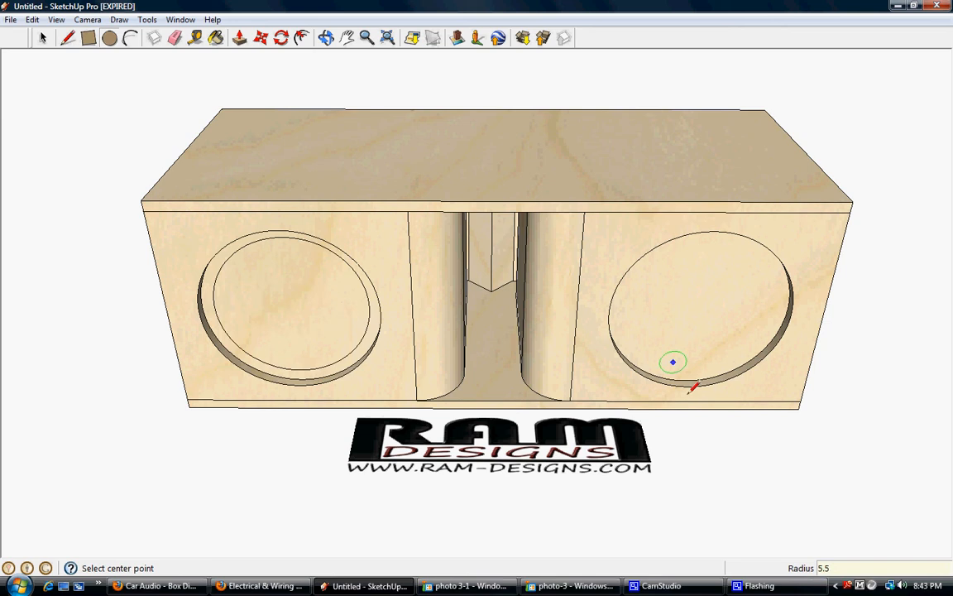
{"action": "mouse_move", "coordinate": [689, 379]}
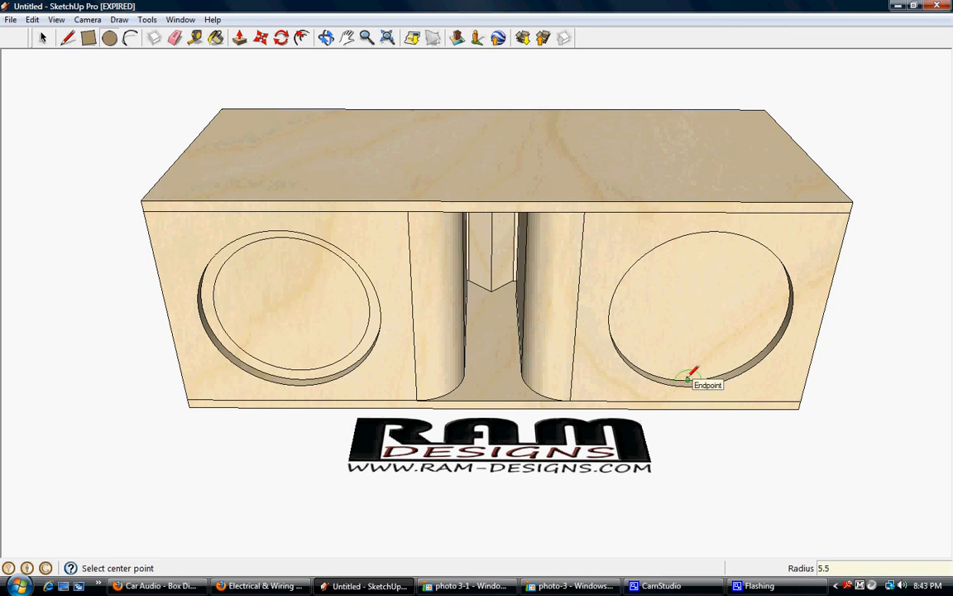